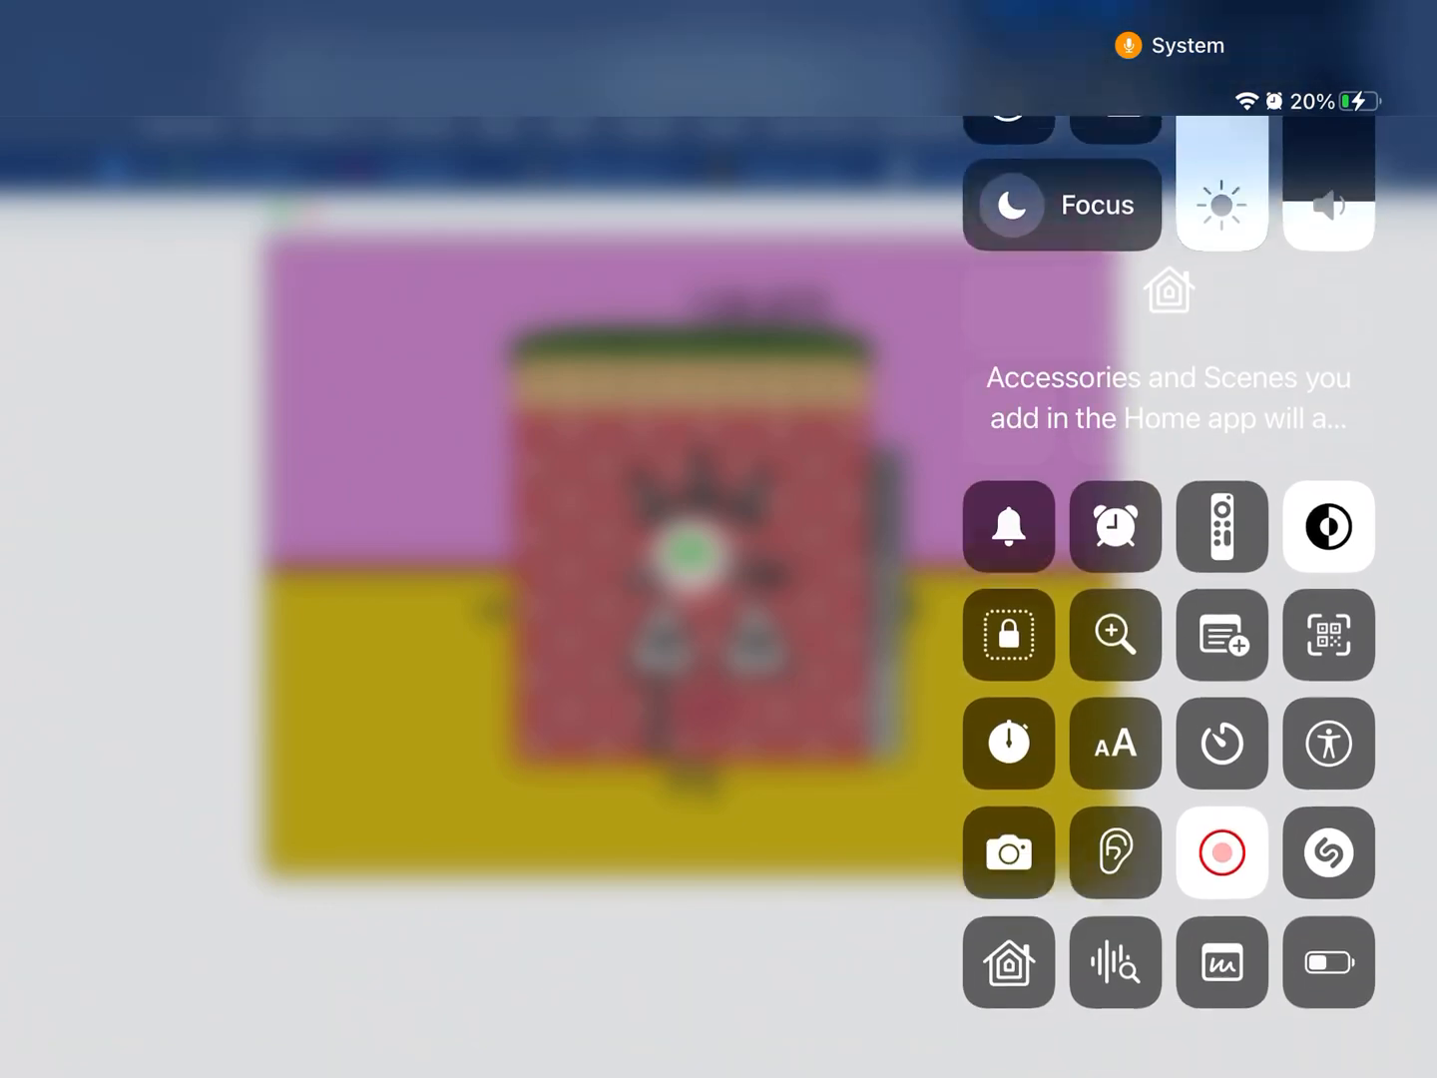
Step: Open the Screen Recording menu in Control Center, showing Stop Recording, with recording still running
click(1222, 853)
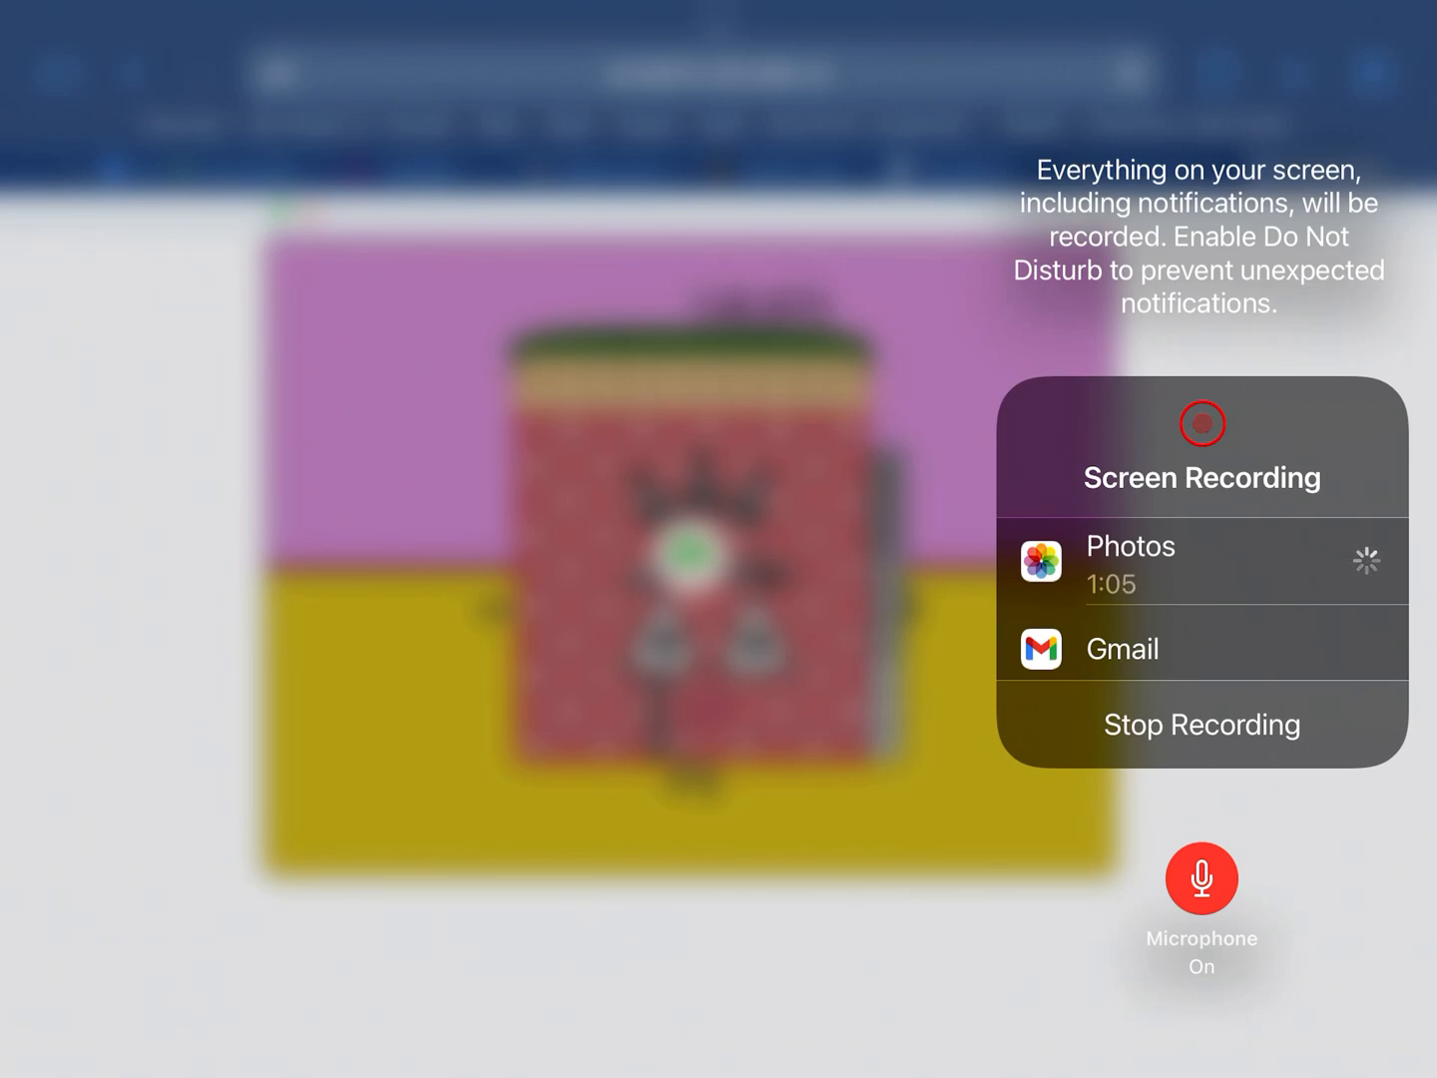
click(1202, 876)
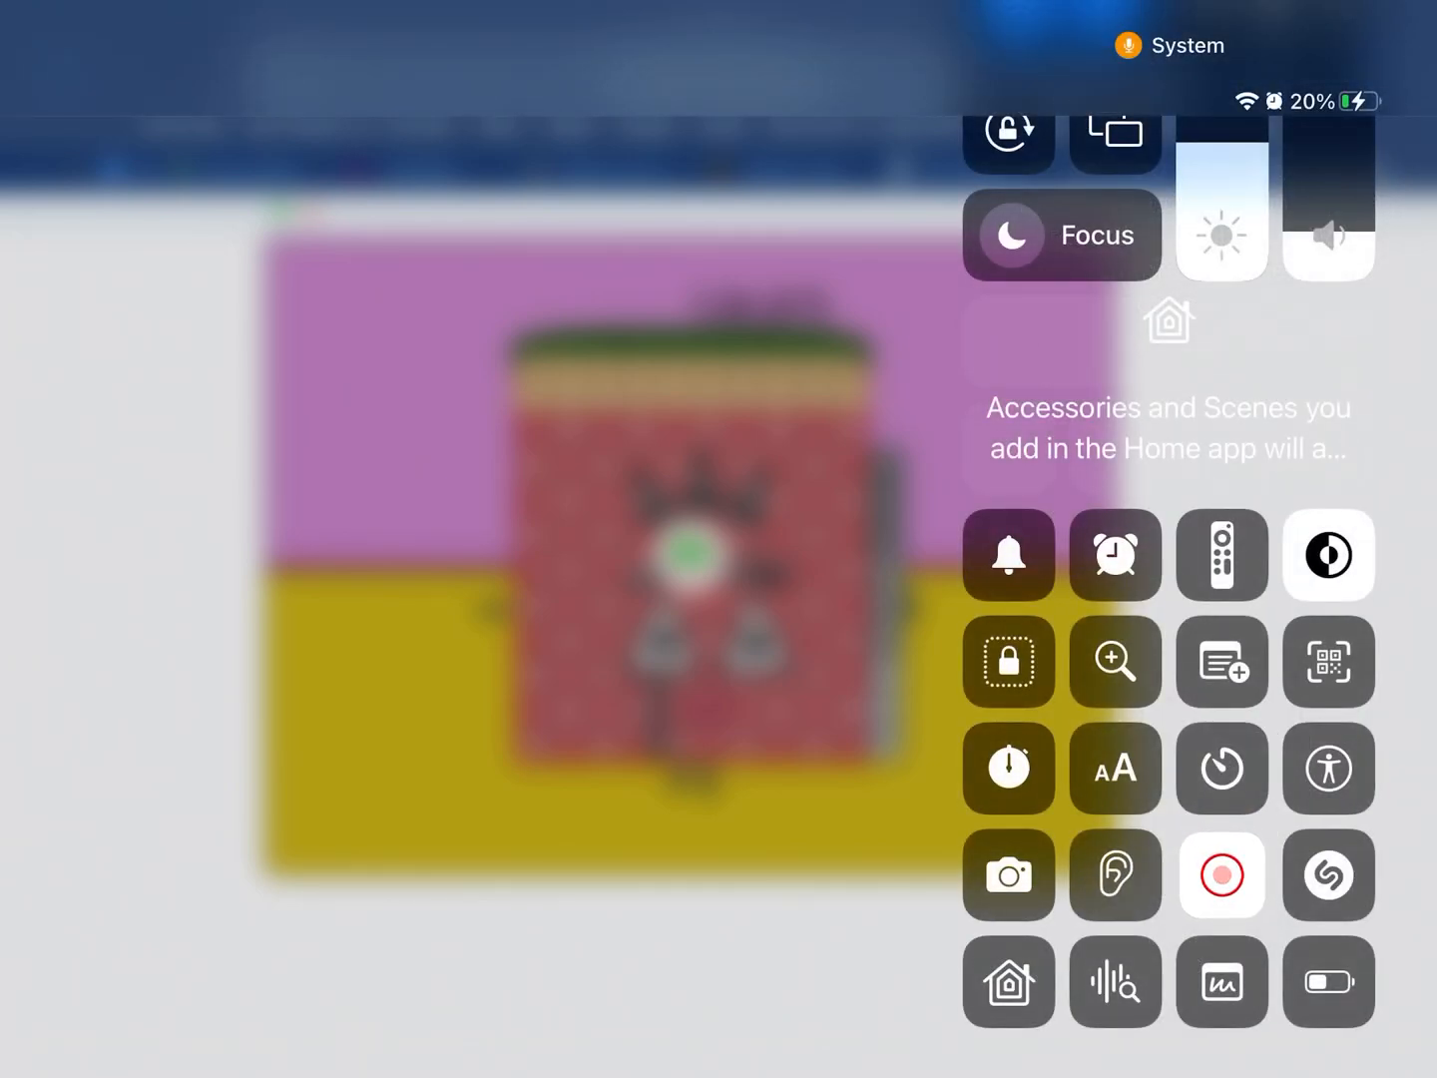
click(1221, 876)
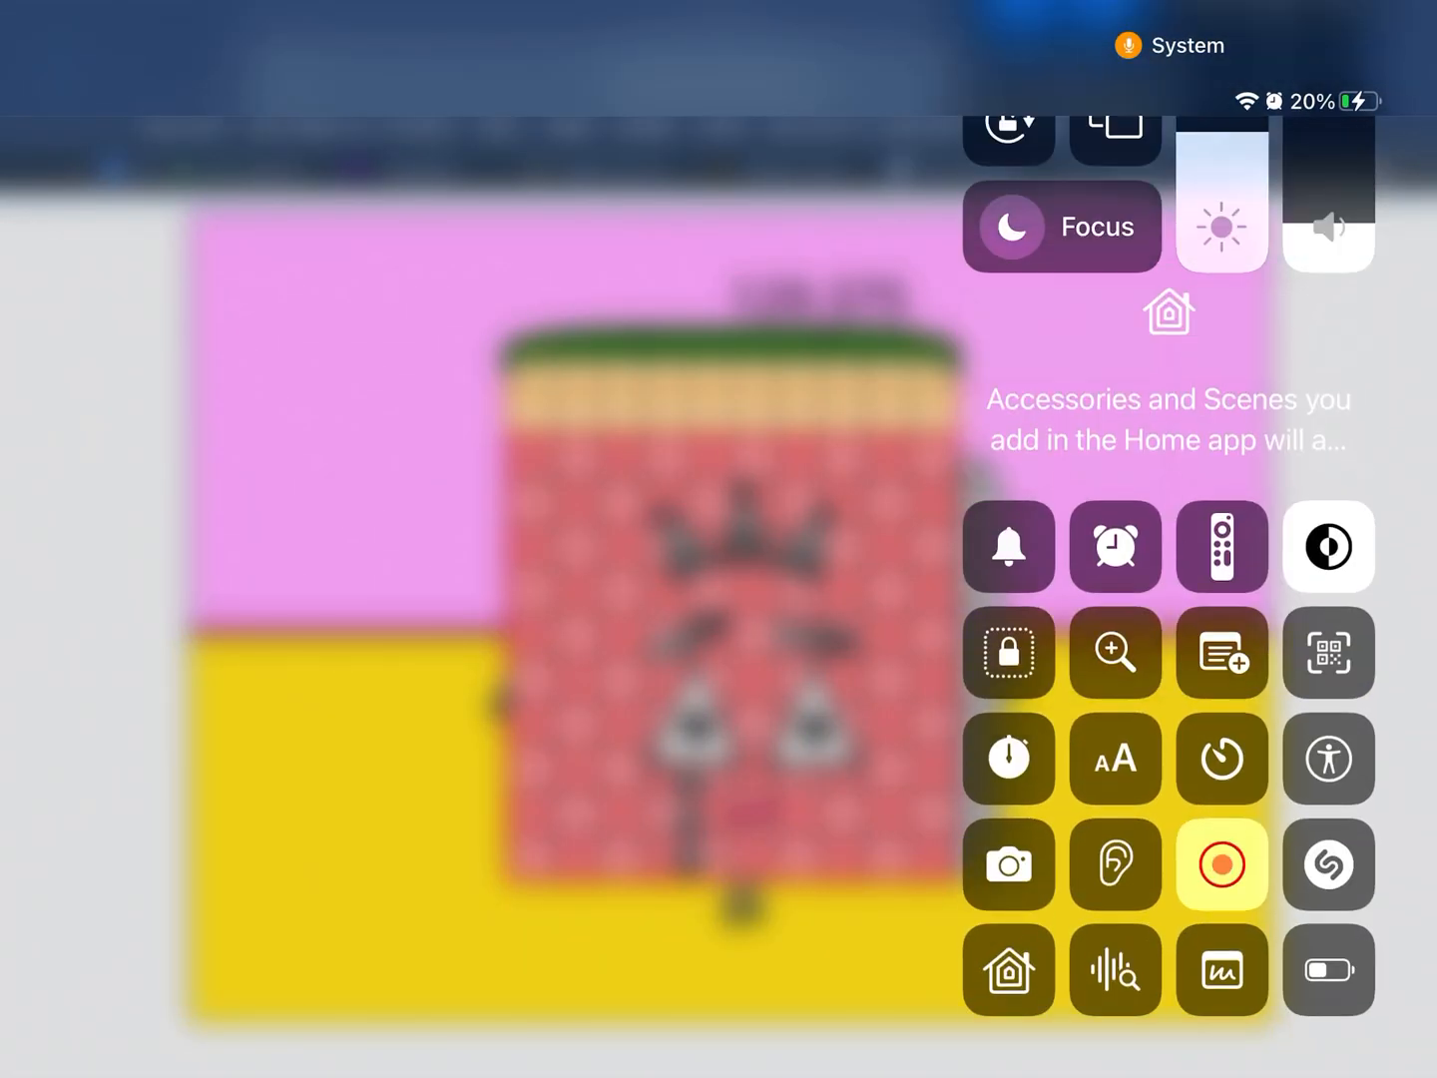
click(1222, 864)
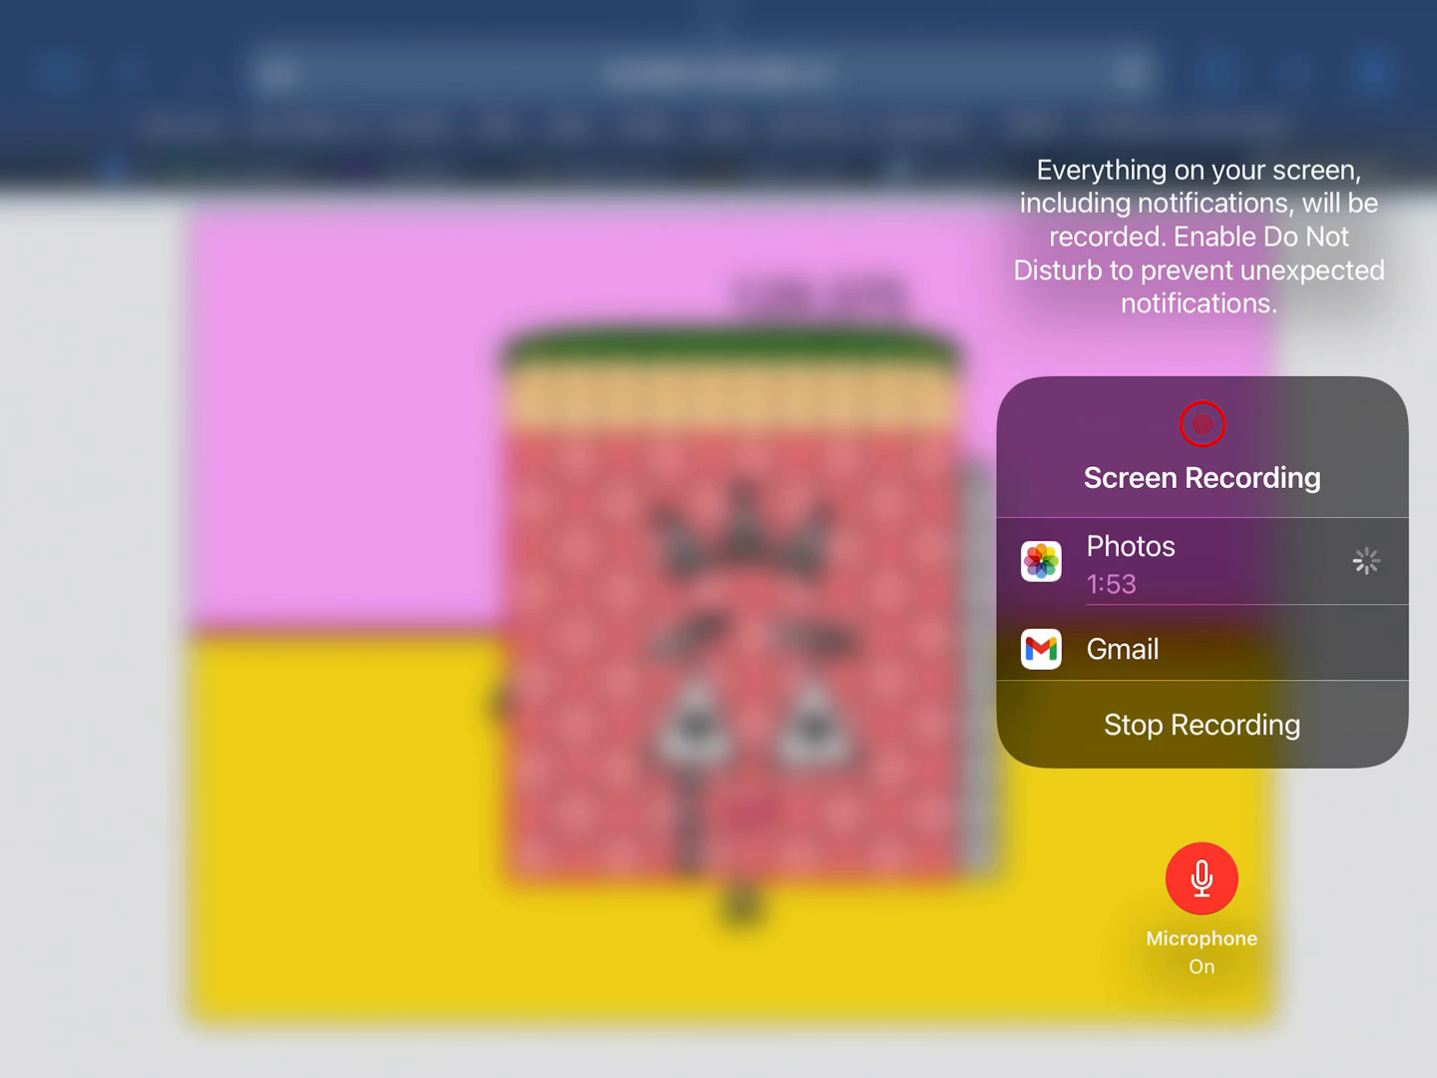